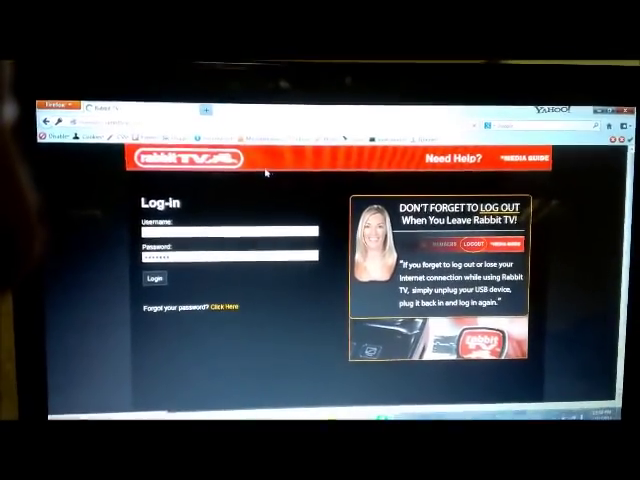
Sign in to Rabbit TV and scroll through the home page's movie, network, live and radio rows
left_click(156, 277)
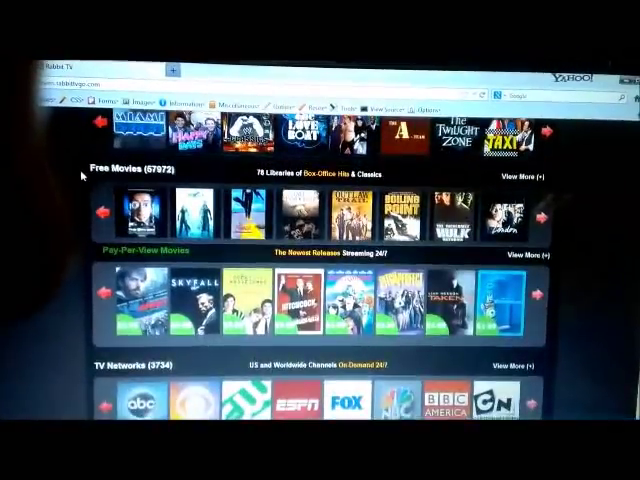
scroll("down", 3)
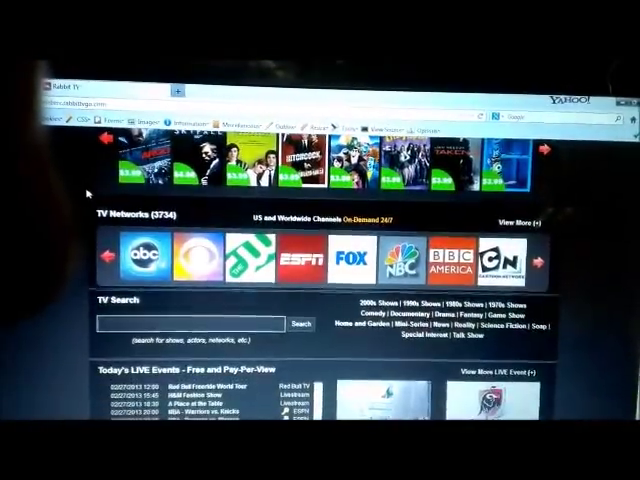
scroll("down", 3)
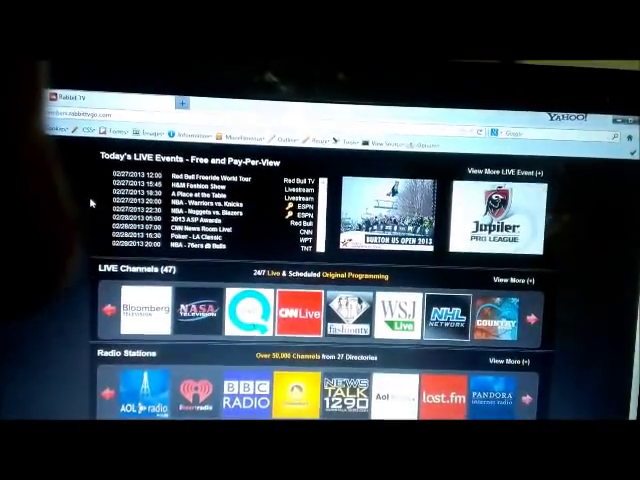
scroll("down", 3)
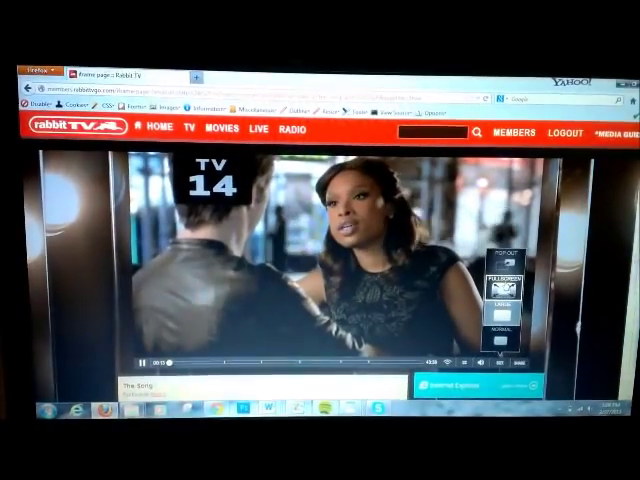
Switch The Song episode's player to the normal view and bring up the TV sections list
left_click(497, 280)
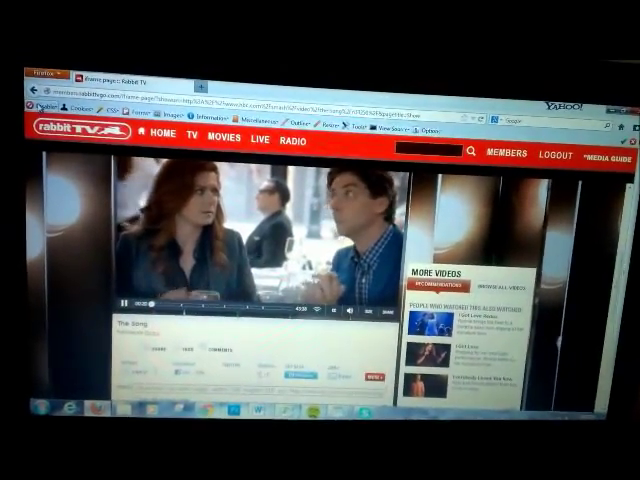
left_click(202, 157)
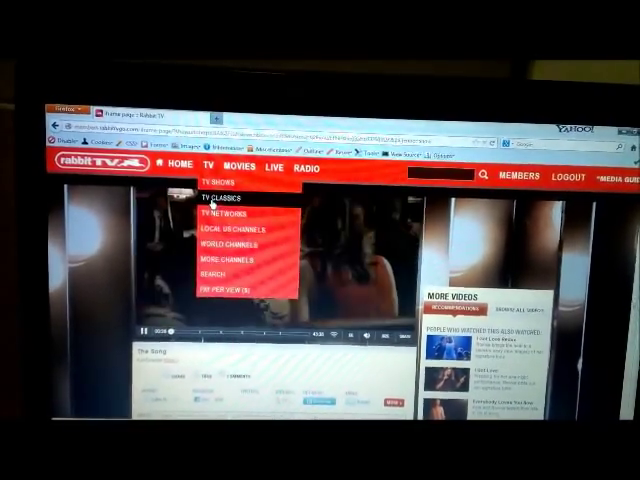
Go to TV Classics and scroll down to the Classic 70s Shows row
left_click(222, 203)
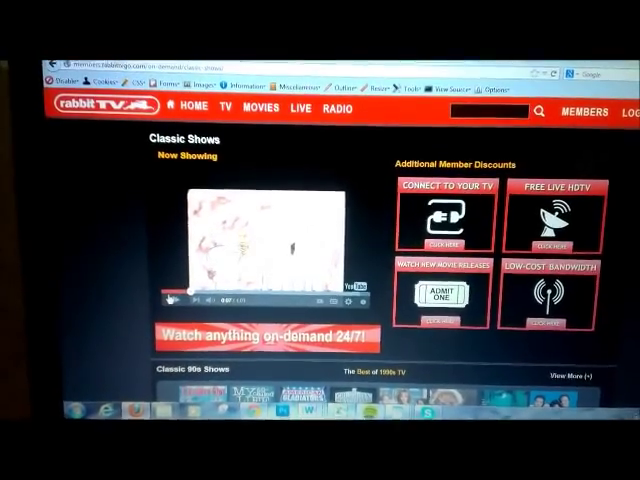
scroll("down", 3)
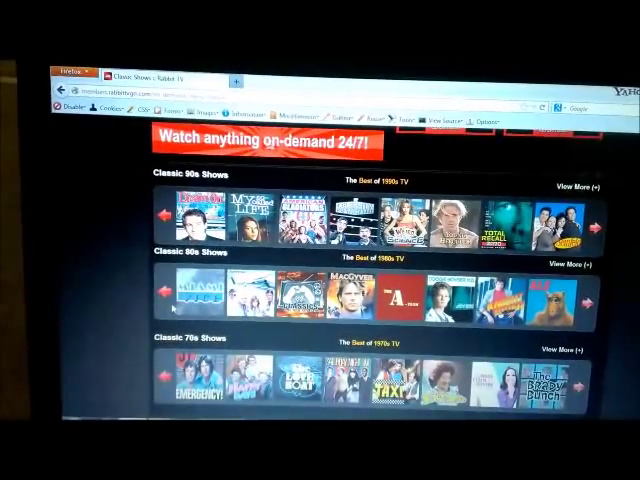
scroll("down", 3)
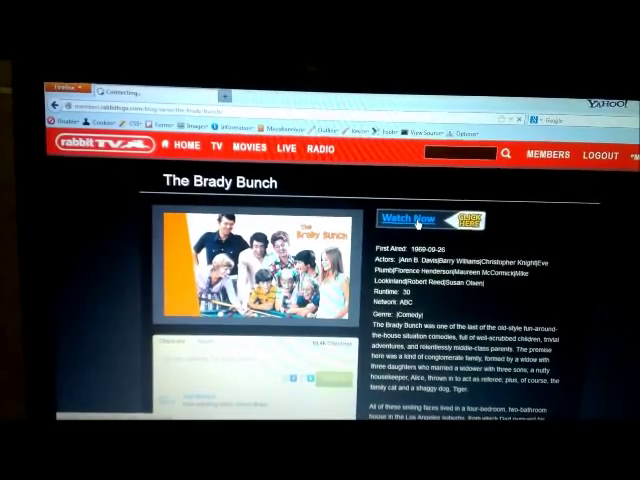
Start a Brady Bunch episode with Watch Now
left_click(404, 219)
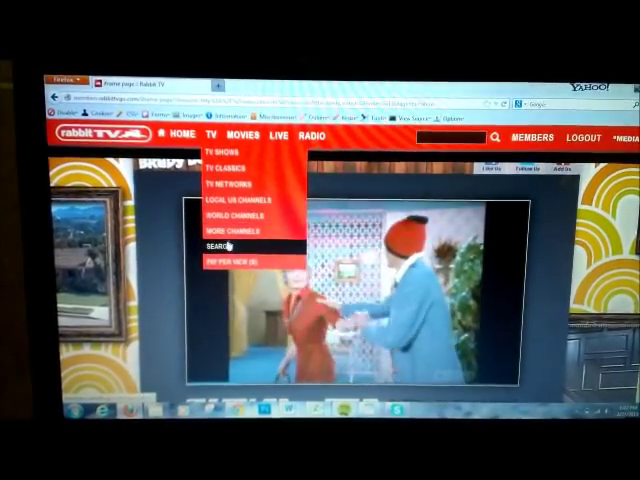
Open MOVIES and browse the free, action and drama, comedy and family rows
left_click(243, 138)
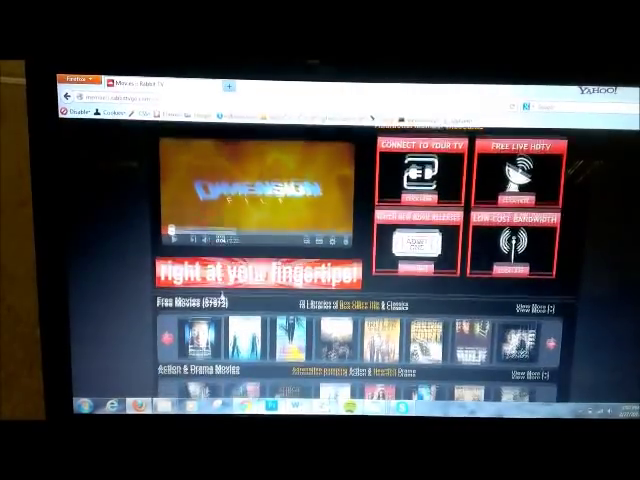
scroll("down", 3)
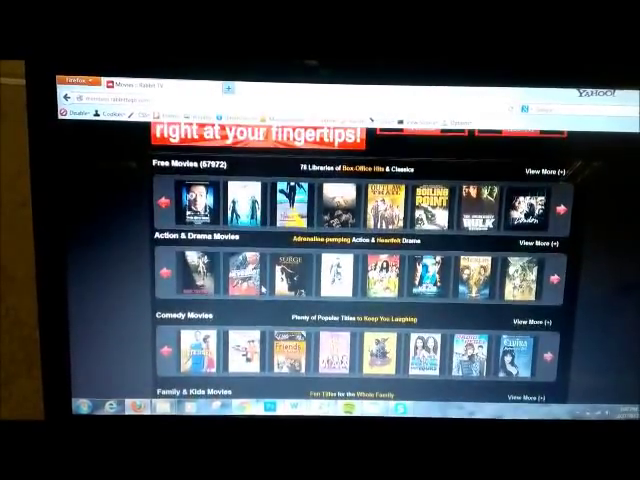
scroll("down", 3)
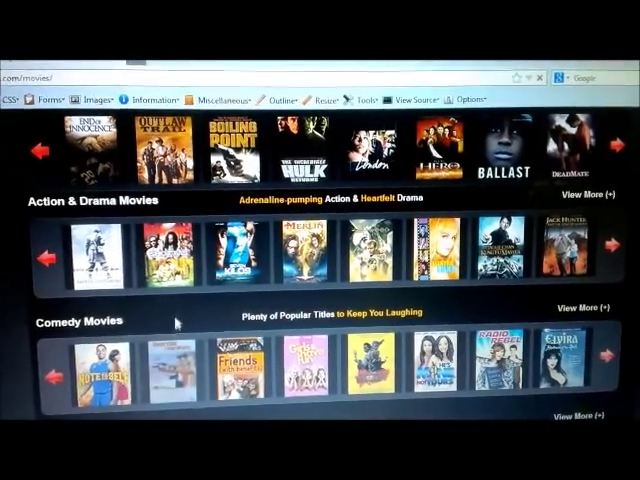
scroll("down", 3)
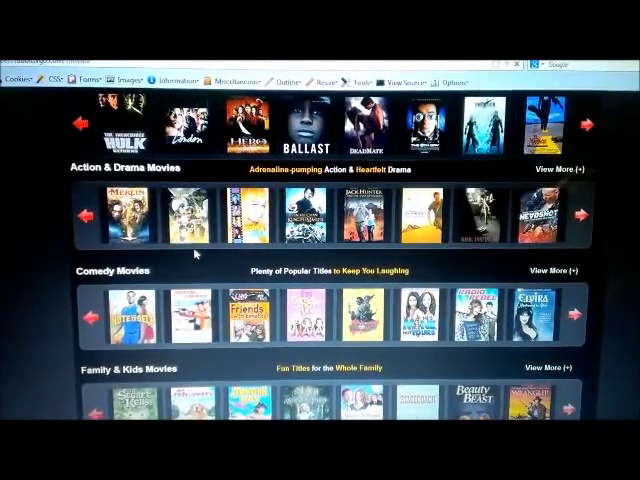
Play the Crackle movie Bottle Rocket from the movie rows
left_click(568, 315)
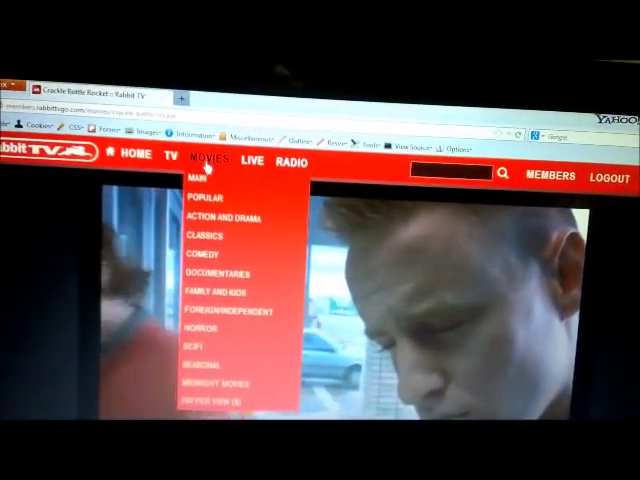
Return to the home page and start the Burton US Open 2013 live stream
left_click(251, 164)
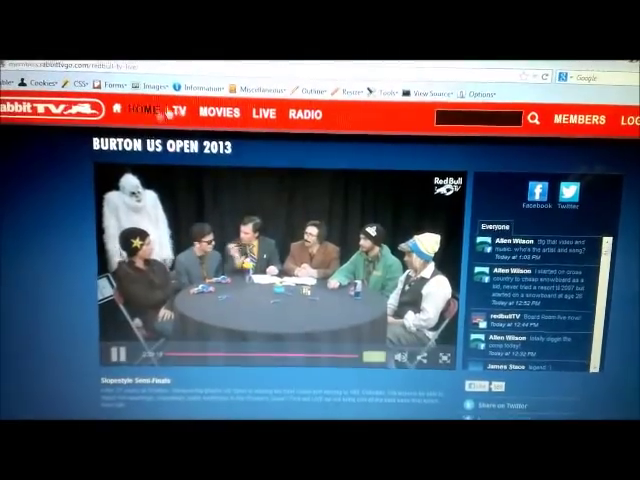
left_click(260, 117)
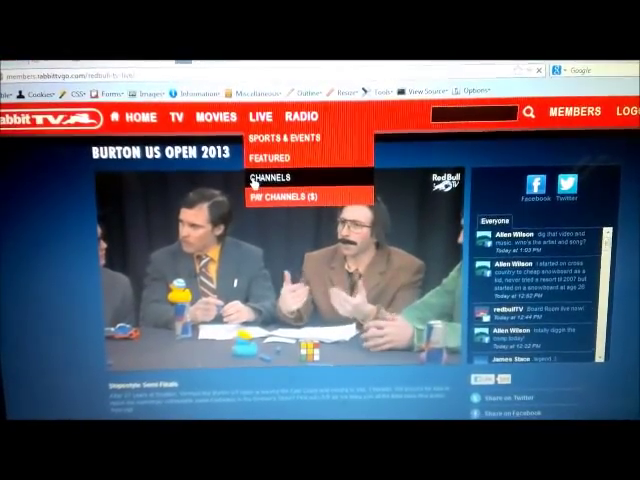
Open the Live Channels page offering Bloomberg Television Live
left_click(280, 177)
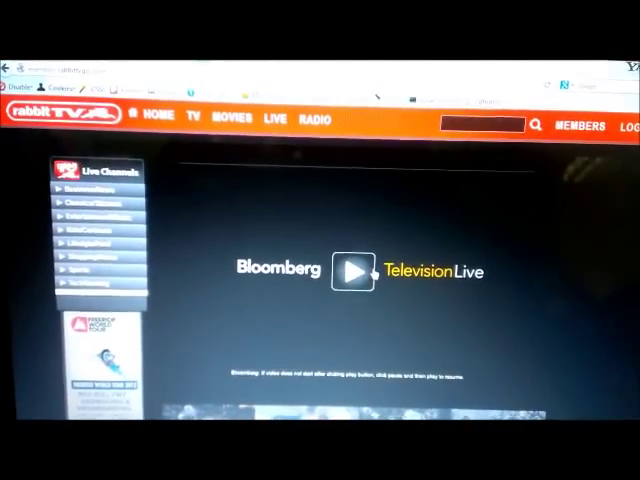
Play Bloomberg Television Live and expand the Kids/Cartoons channel group
left_click(350, 271)
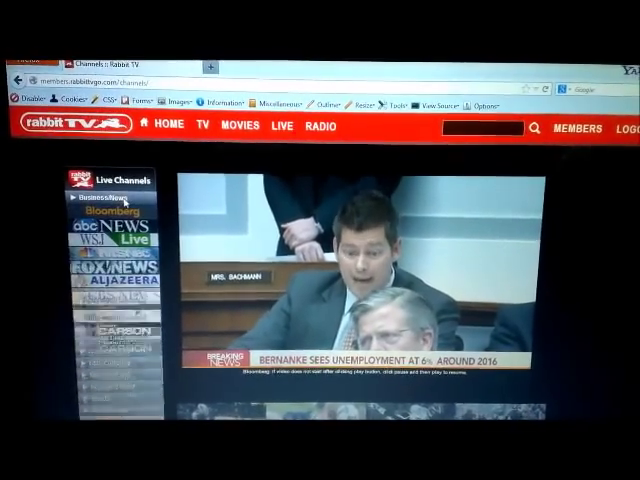
scroll("down", 3)
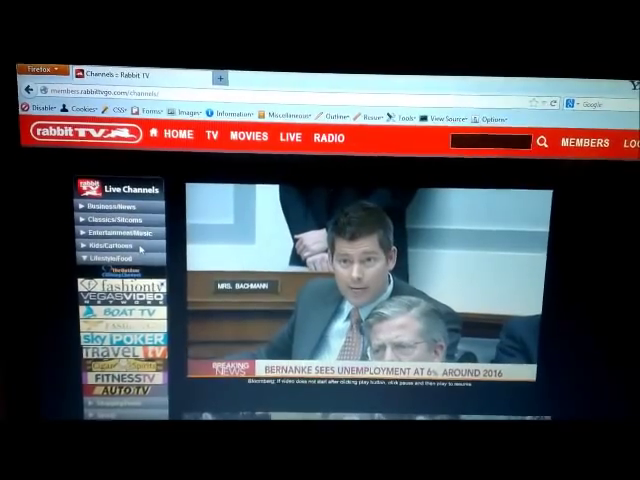
left_click(120, 253)
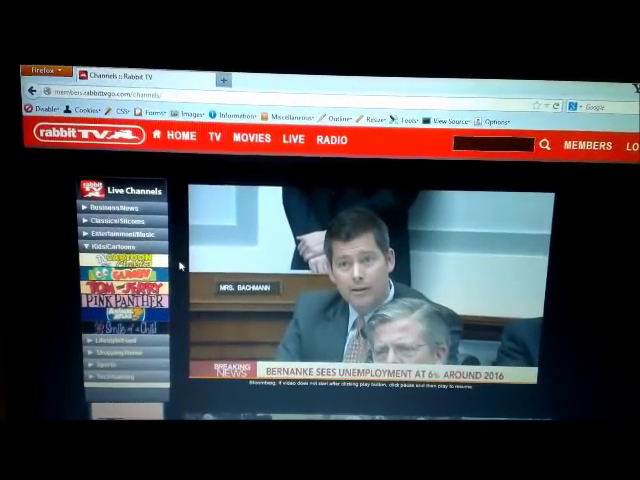
left_click(290, 139)
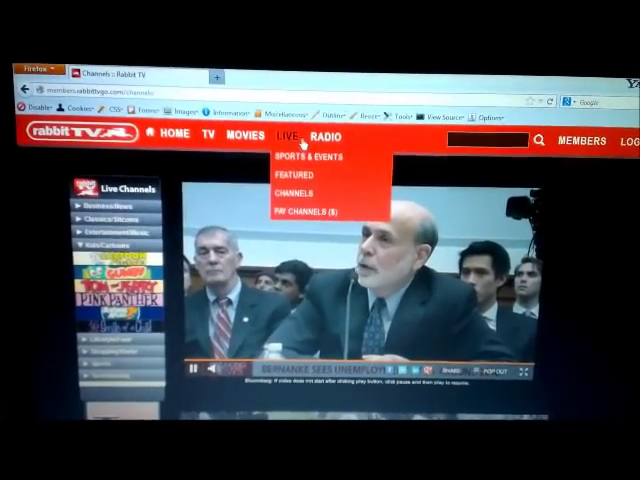
left_click(238, 137)
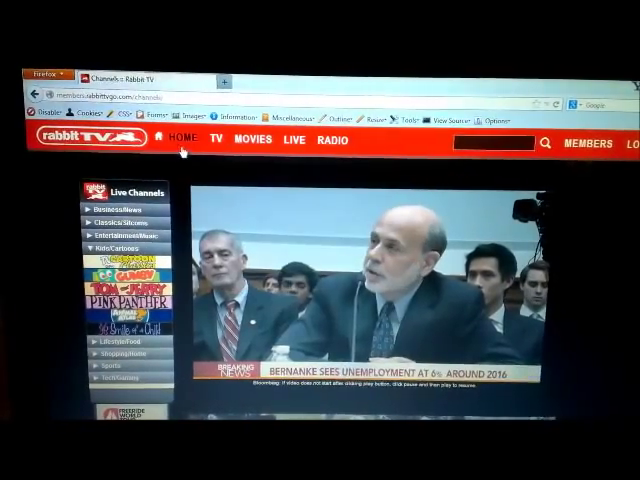
left_click(321, 139)
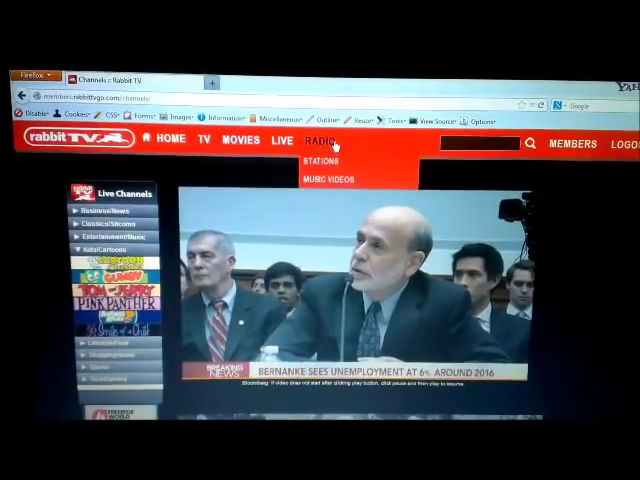
Open Radio > Stations and scroll to the stations carousel and channel table
left_click(321, 139)
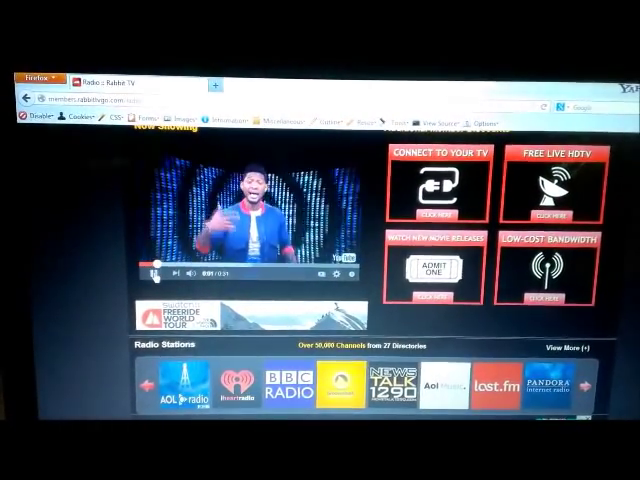
scroll("down", 3)
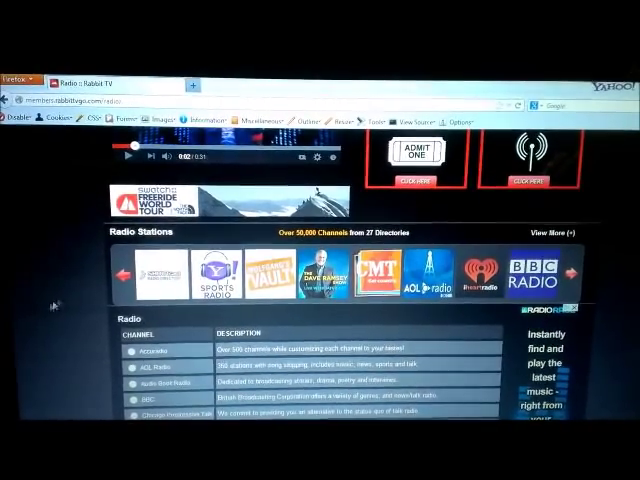
scroll("down", 3)
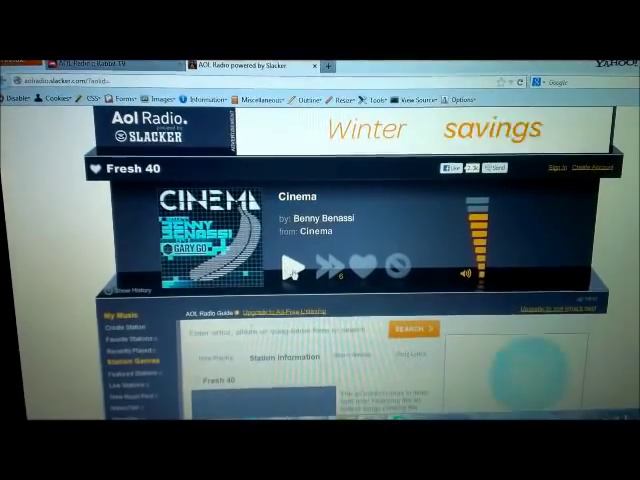
Start playing the Fresh 40 station on the AOL Radio Slacker player
left_click(293, 262)
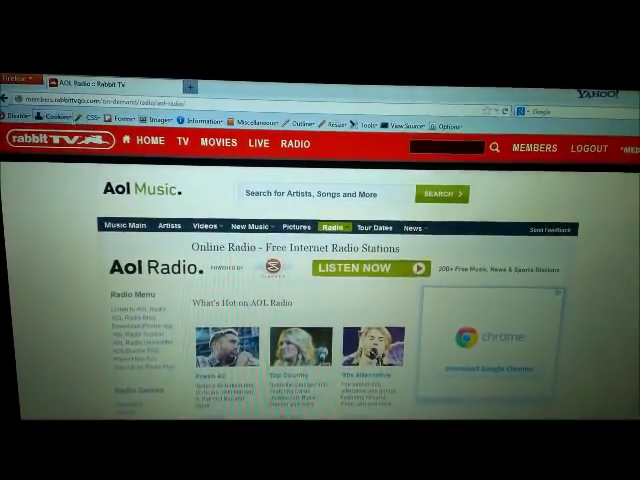
Go to TV Shows from the top navigation's TV menu
left_click(538, 150)
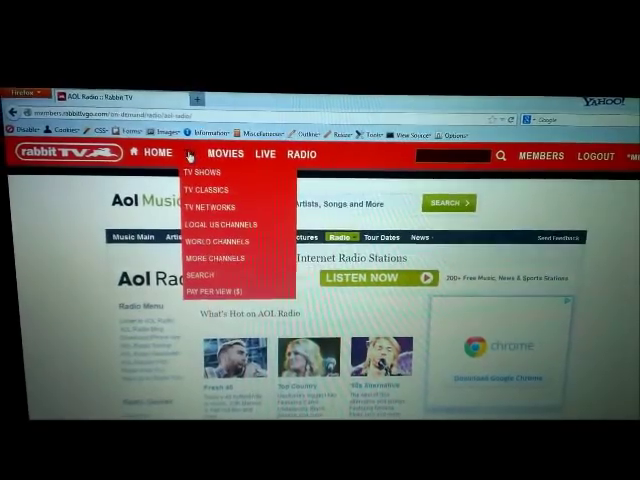
left_click(203, 172)
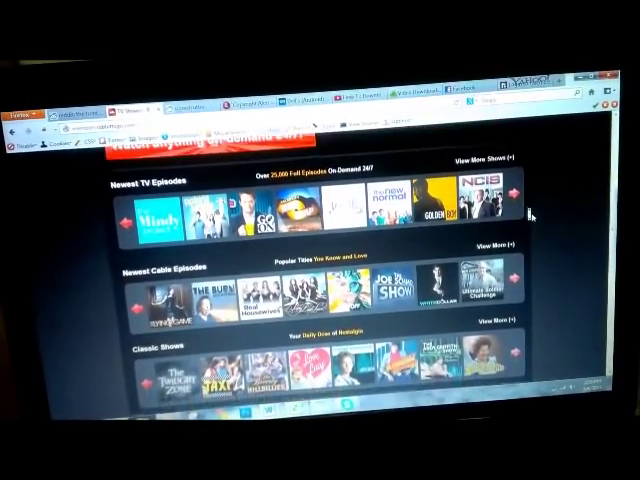
scroll("down", 3)
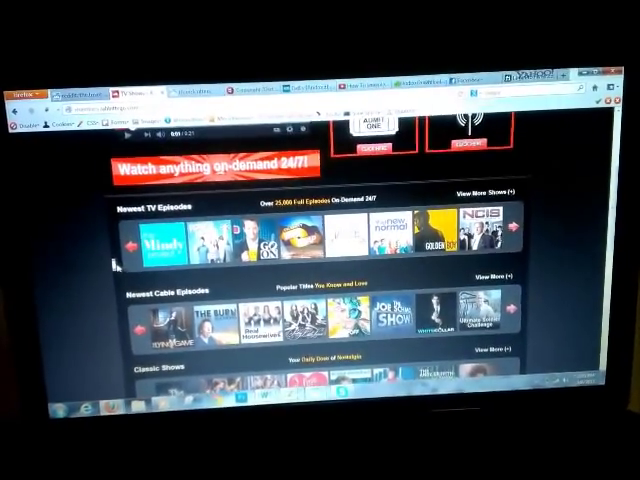
scroll("down", 3)
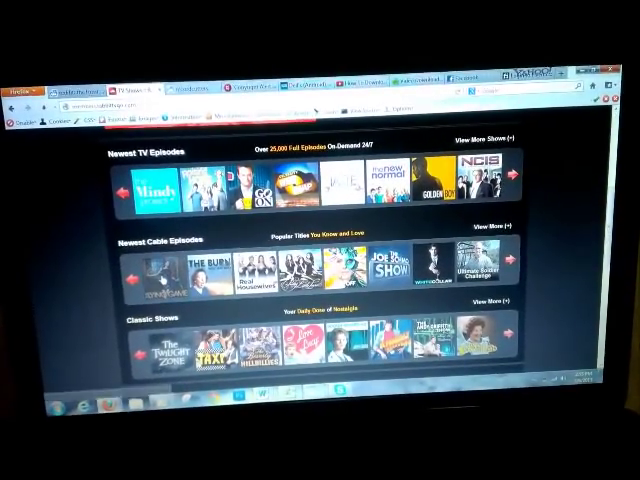